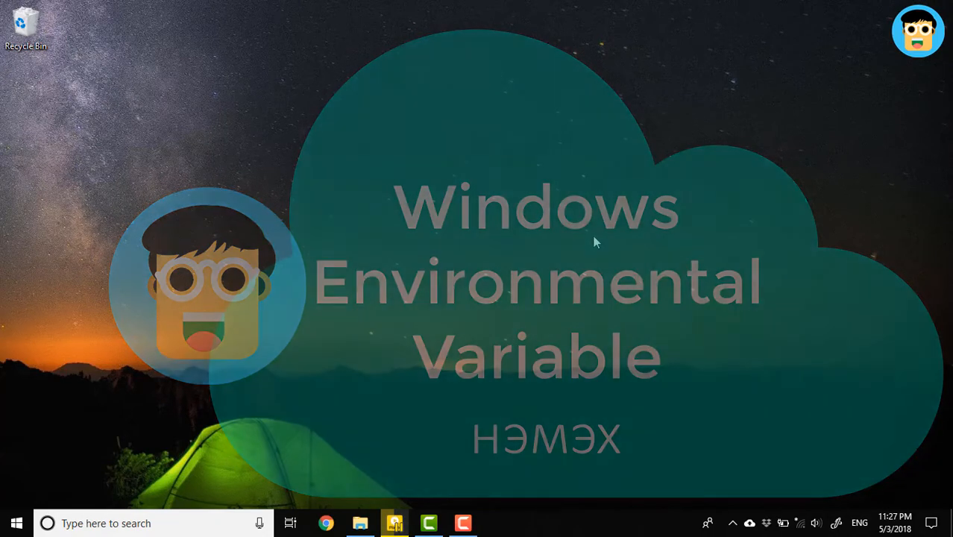
Search Start for 'environment variables' to open System Properties on the Advanced tab
{"action": "type", "text": "e"}
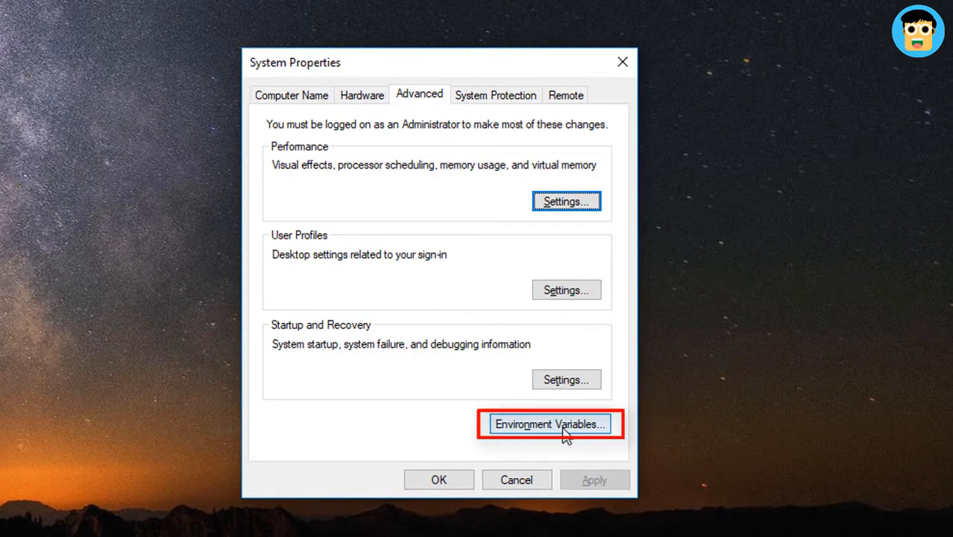
Open Environment Variables, select the system Path variable and open its editor
{"action": "left_click", "coordinate": [550, 424]}
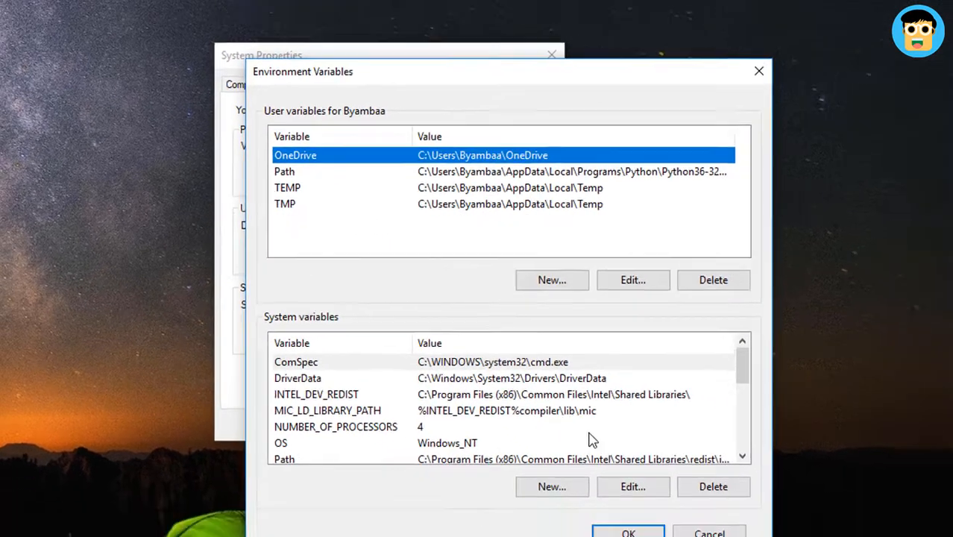
{"action": "scroll", "scroll_direction": "down", "scroll_amount": 3}
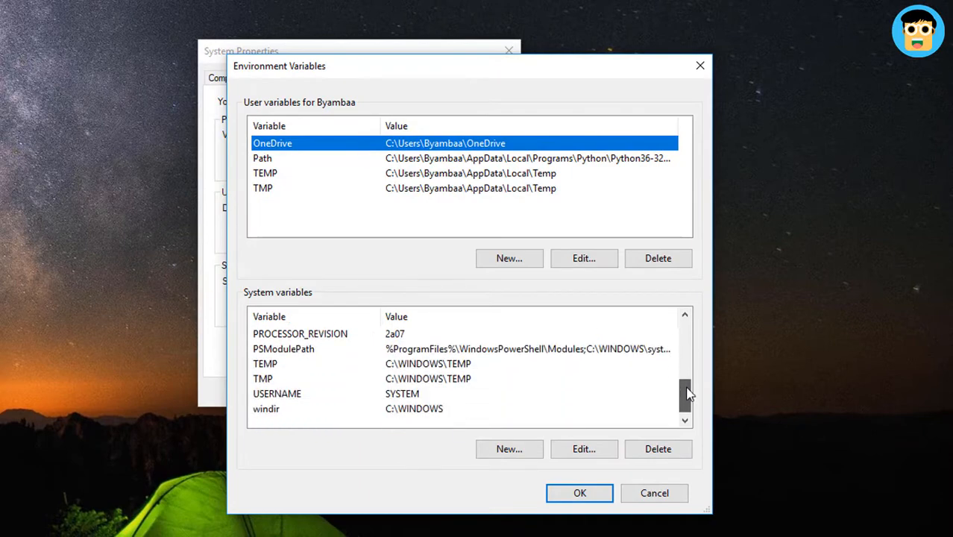
{"action": "scroll", "scroll_direction": "up", "scroll_amount": 3}
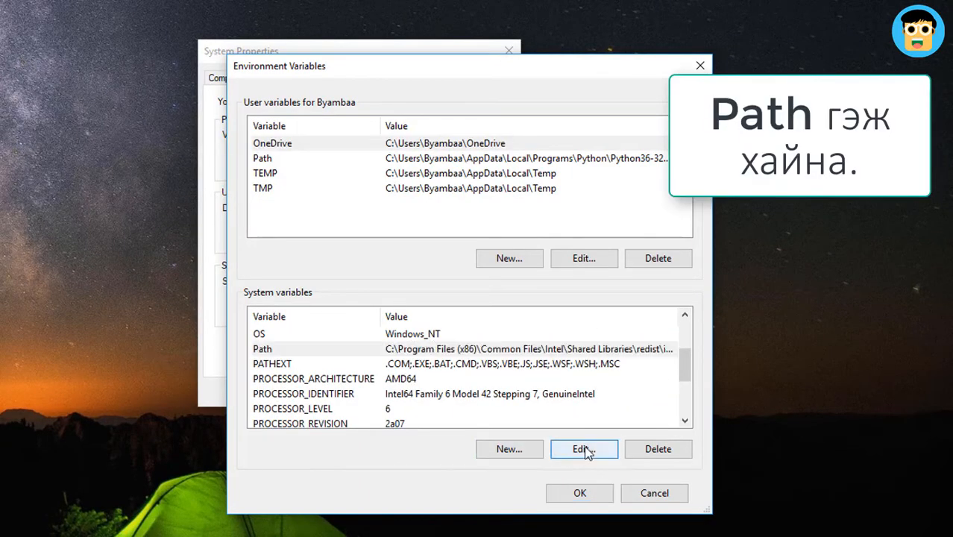
{"action": "left_click", "coordinate": [585, 448]}
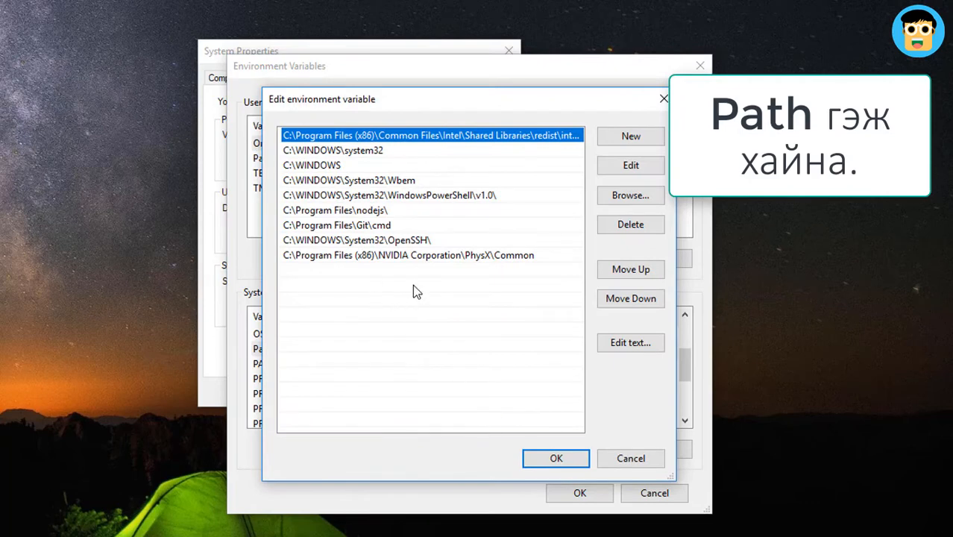
{"action": "mouse_move", "coordinate": [407, 300]}
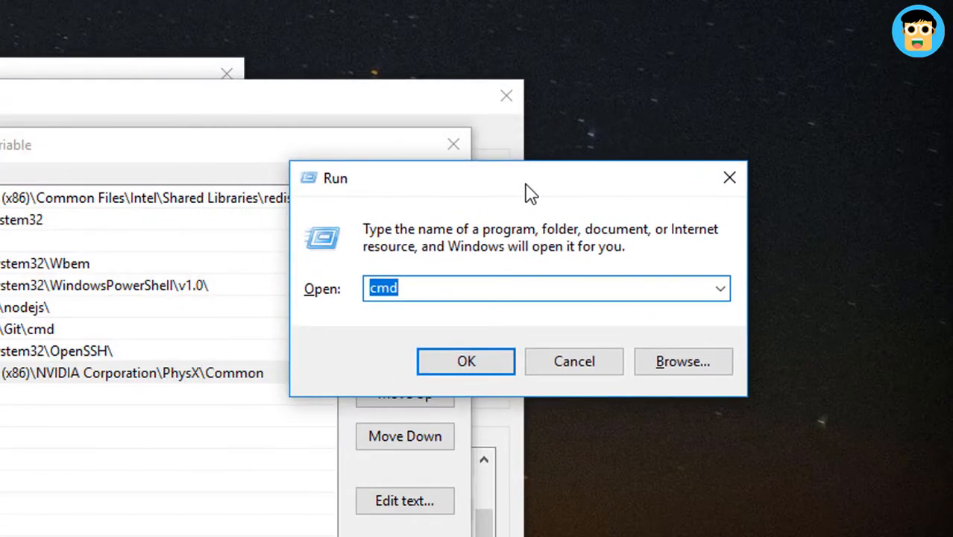
Run cmd from the Run dialog to open Command Prompt
{"action": "left_click", "coordinate": [466, 361]}
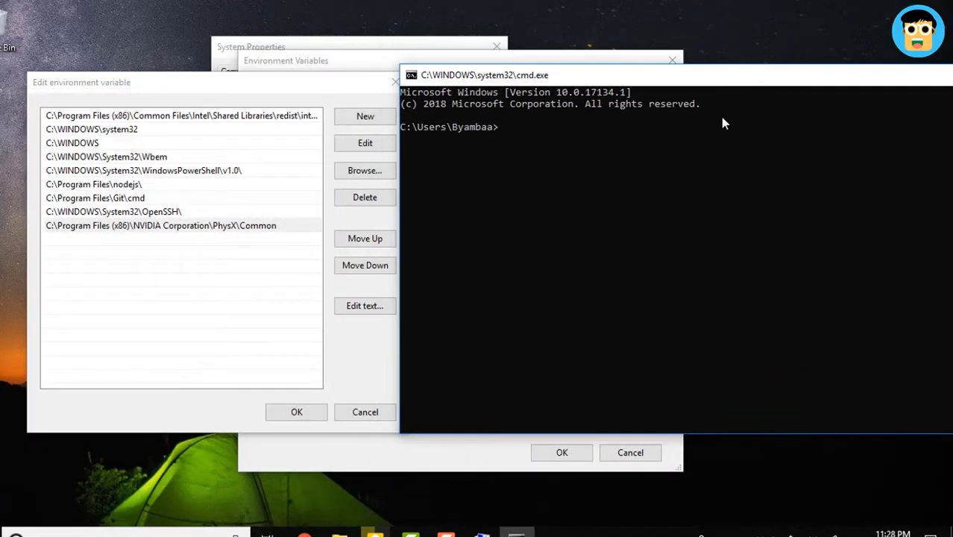
Run node --version, confirming Node.js v10.0.0
{"action": "type", "text": "node"}
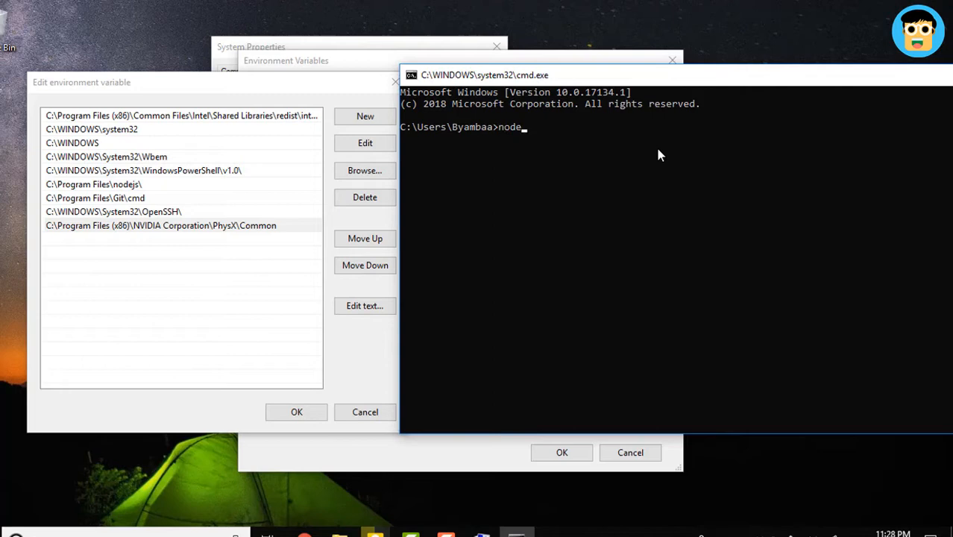
{"action": "type", "text": "--"}
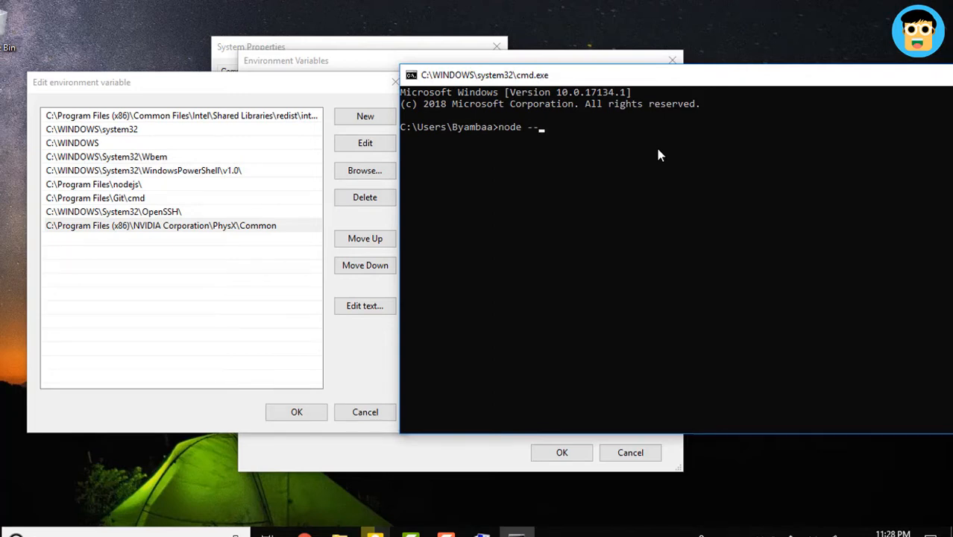
{"action": "key", "text": "Return"}
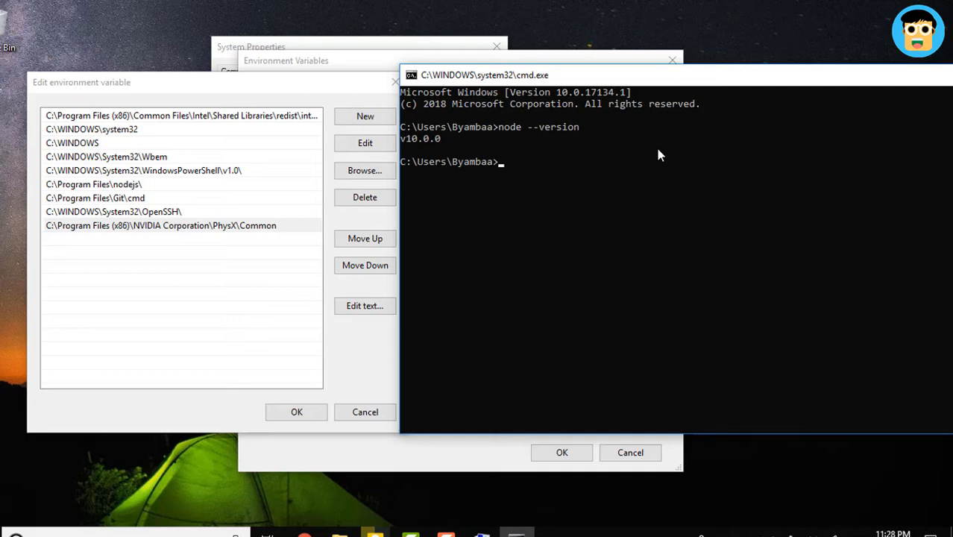
Start and exit the node shell, then print the node -h help options
{"action": "type", "text": "node"}
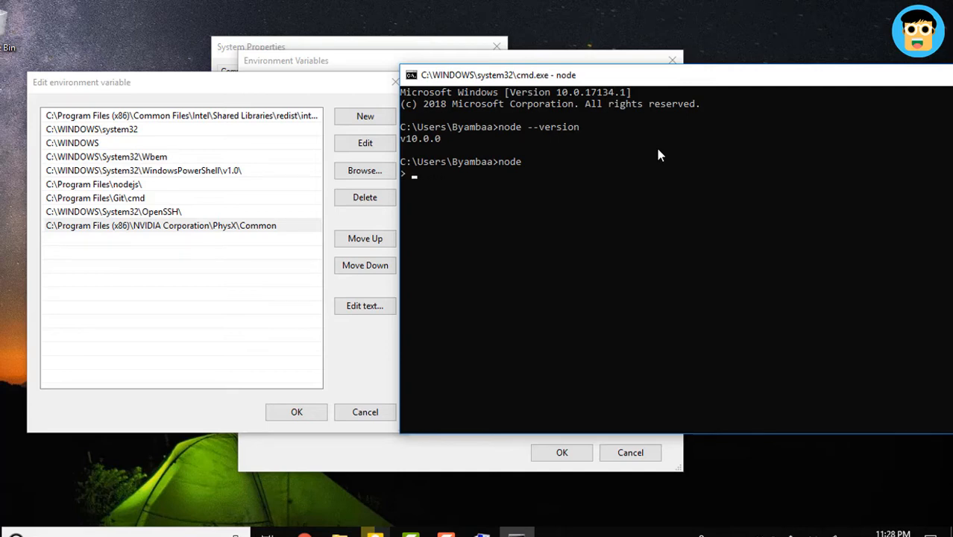
{"action": "key", "text": "ctrl+c"}
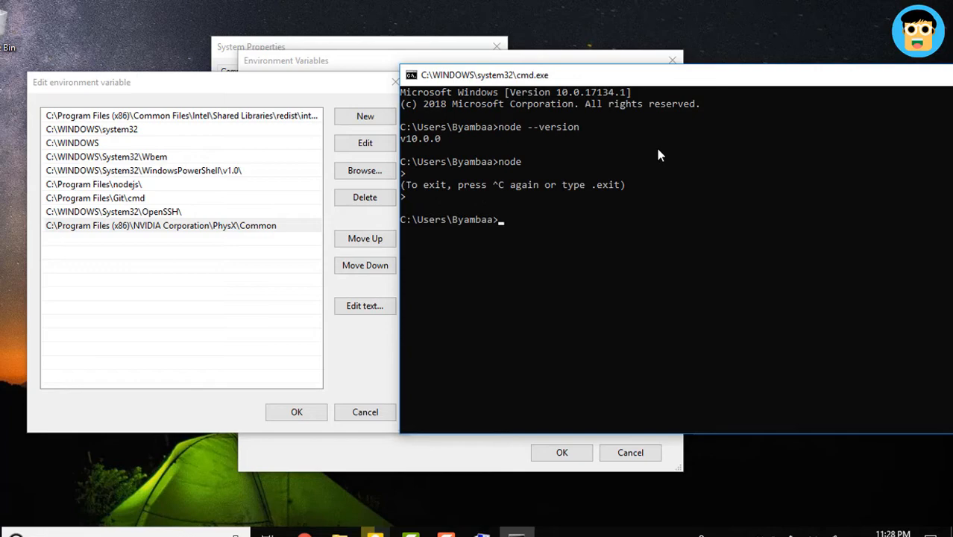
{"action": "type", "text": "node -"}
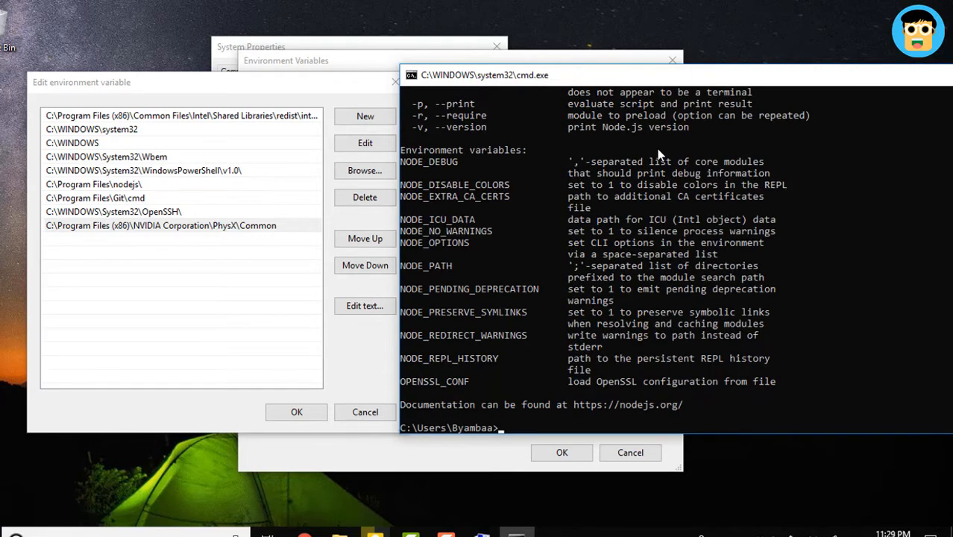
{"action": "scroll", "scroll_direction": "up", "scroll_amount": 3}
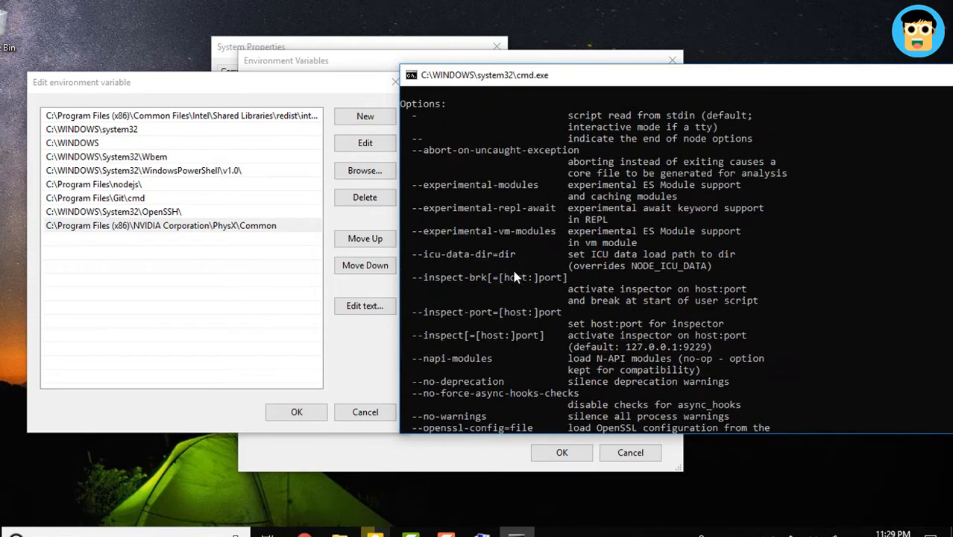
{"action": "scroll", "scroll_direction": "down", "scroll_amount": 3}
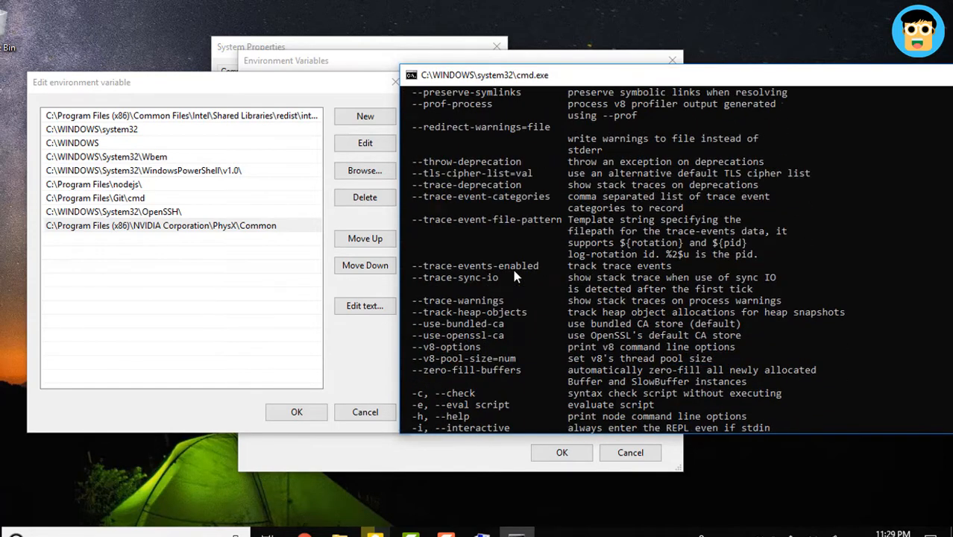
{"action": "key", "text": "Return"}
{"action": "type", "text": "subl"}
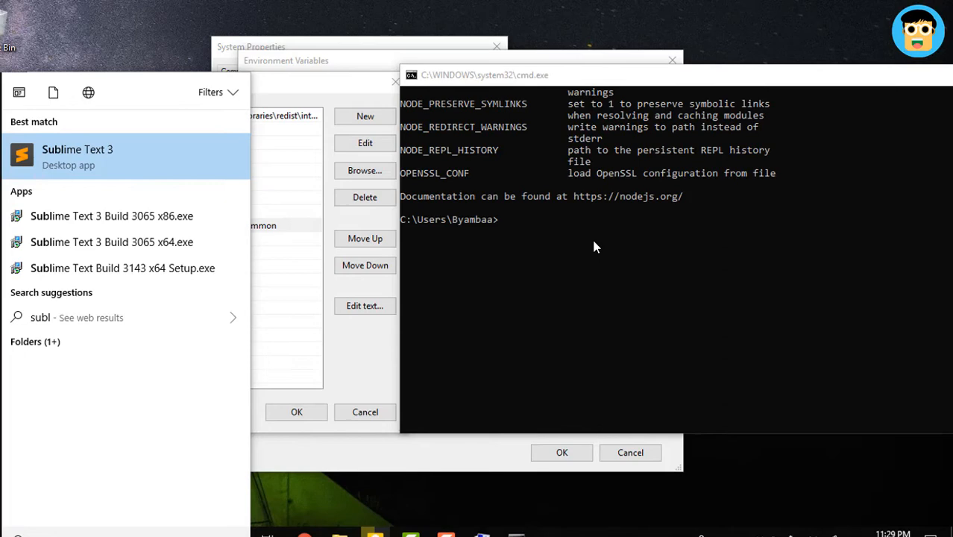
{"action": "mouse_move", "coordinate": [147, 185]}
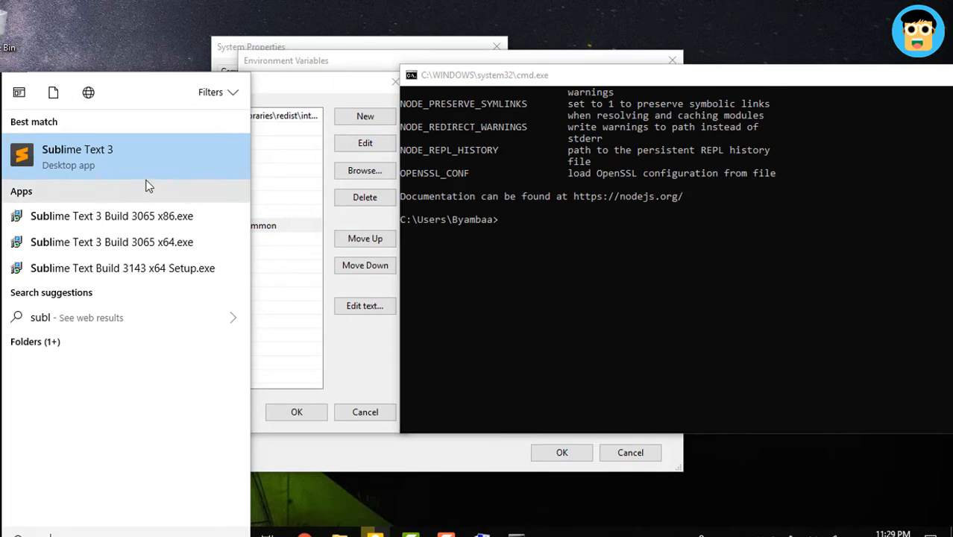
{"action": "mouse_move", "coordinate": [528, 425]}
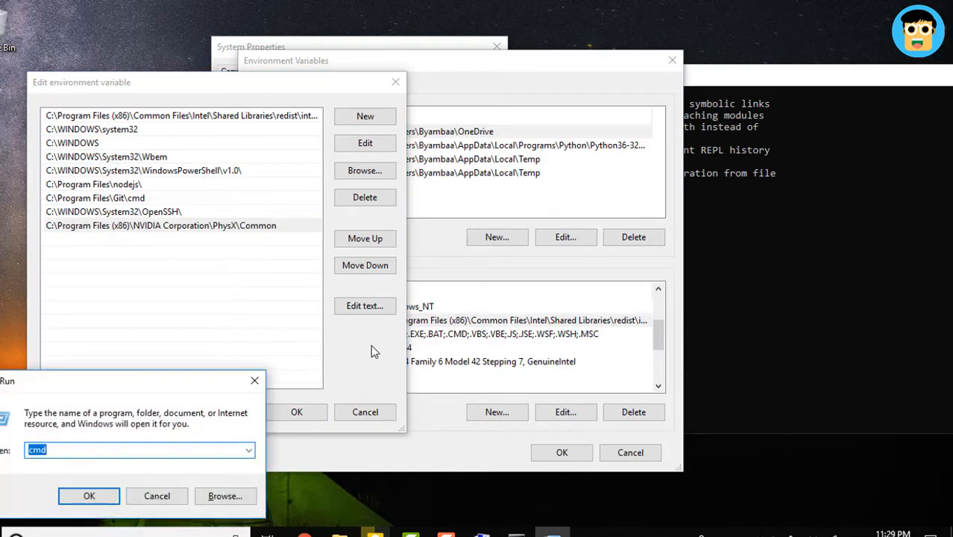
Run subl and dismiss the 'Windows cannot find subl' error
{"action": "left_click", "coordinate": [89, 496]}
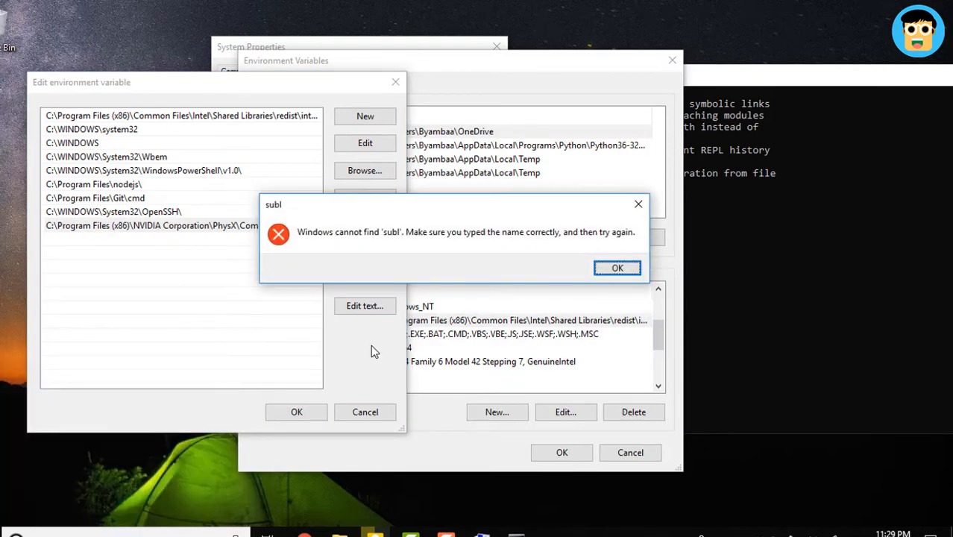
{"action": "left_click", "coordinate": [617, 268]}
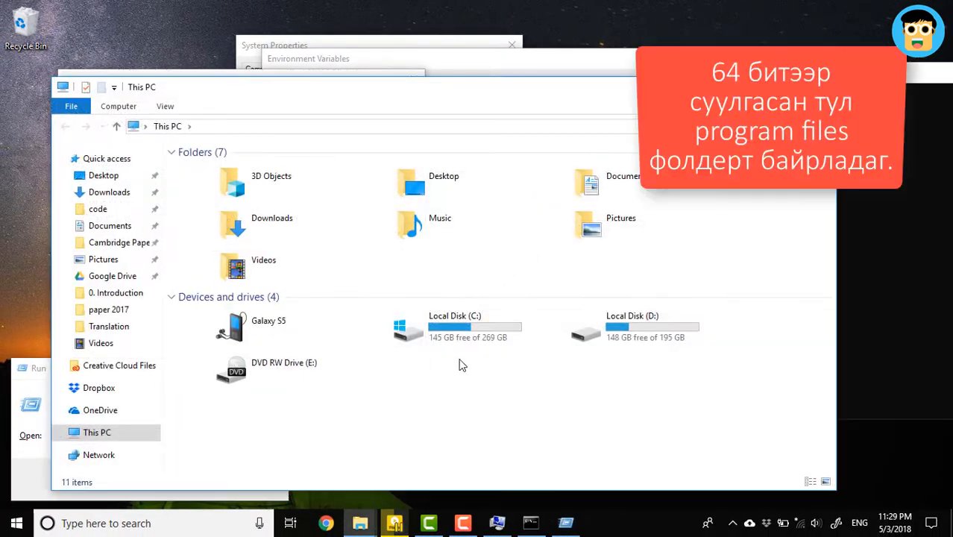
Browse from Local Disk (C:) through Program Files into the Sublime Text 3 folder
{"action": "double_click", "coordinate": [454, 328]}
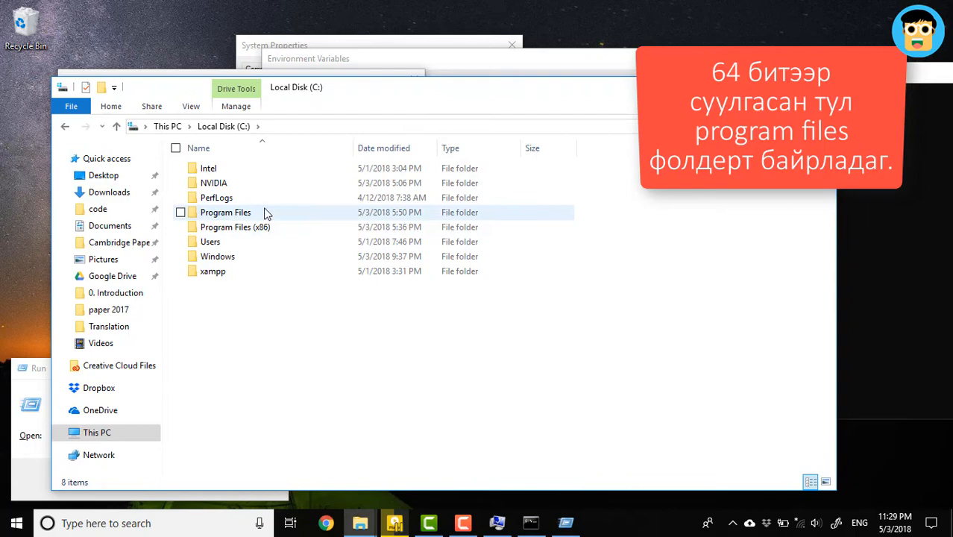
{"action": "double_click", "coordinate": [225, 212]}
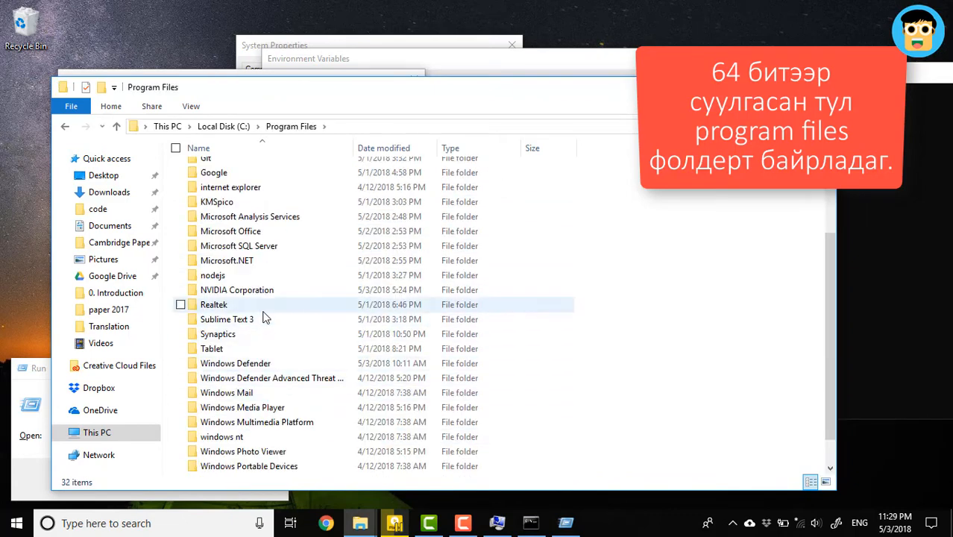
{"action": "double_click", "coordinate": [226, 319]}
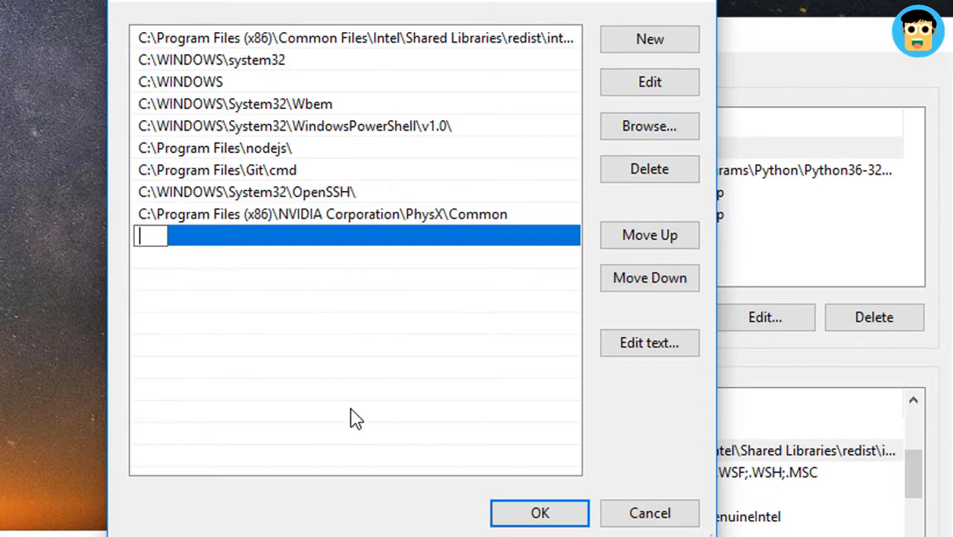
Save C:\Program Files\Sublime Text 3 as a new Path entry, then reopen Path to verify it
{"action": "type", "text": "C:\\Program Files\\Sublime Text 3"}
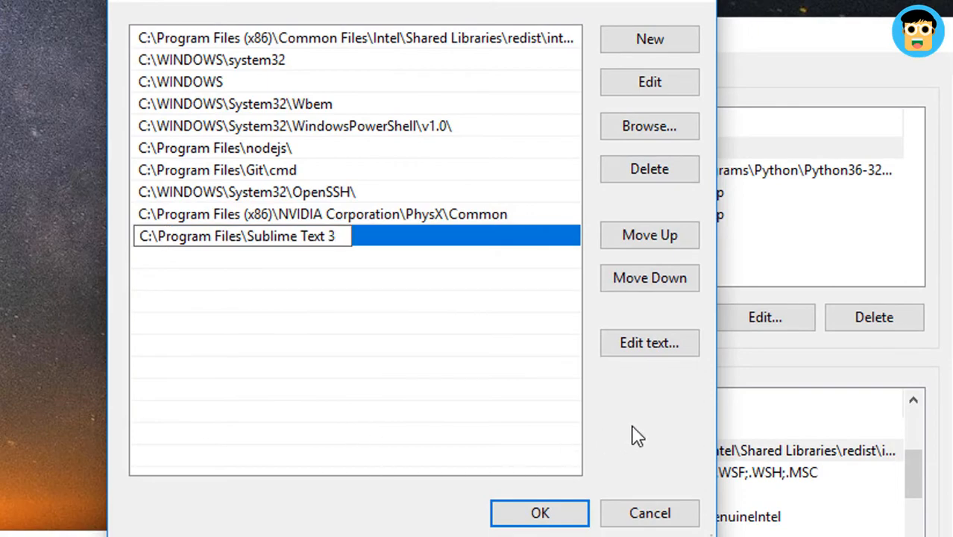
{"action": "left_click", "coordinate": [540, 513]}
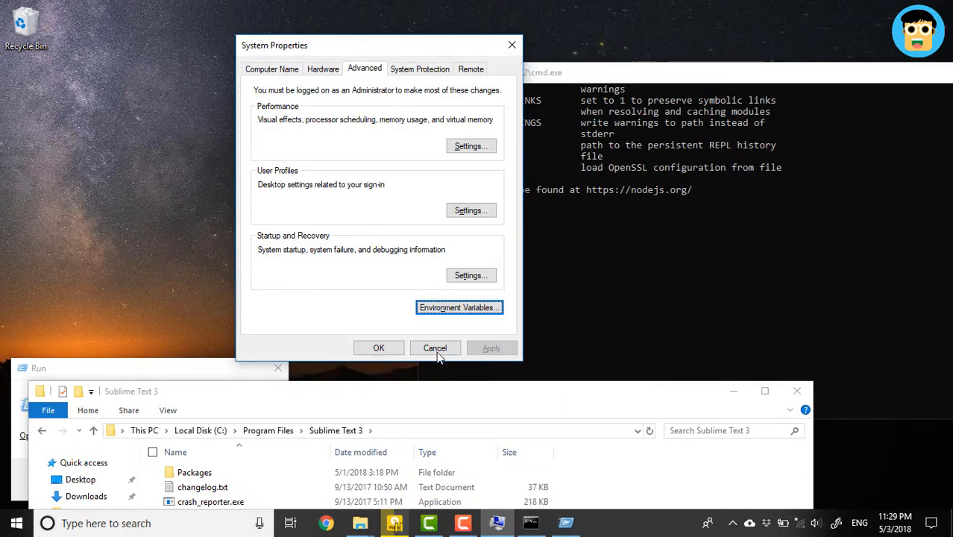
{"action": "left_click", "coordinate": [459, 307]}
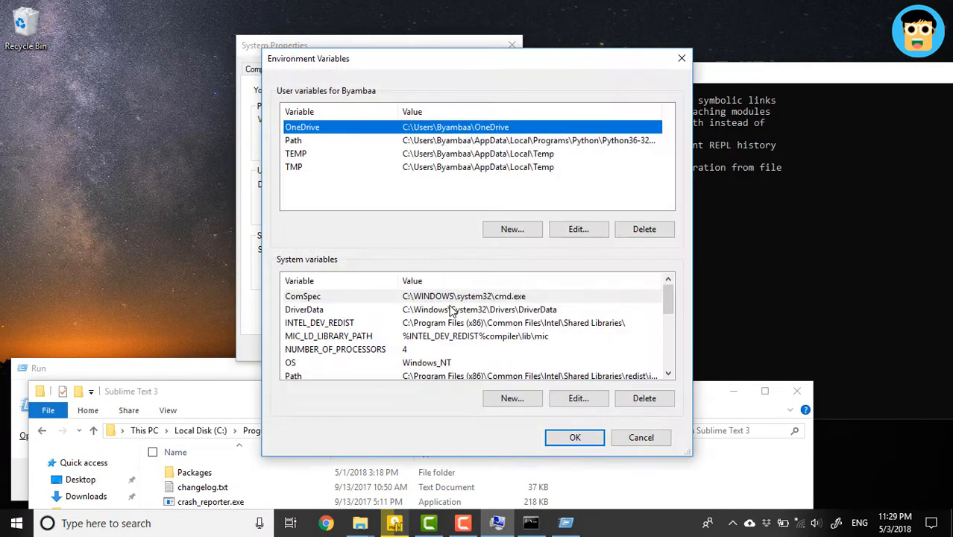
{"action": "scroll", "scroll_direction": "down", "scroll_amount": 3}
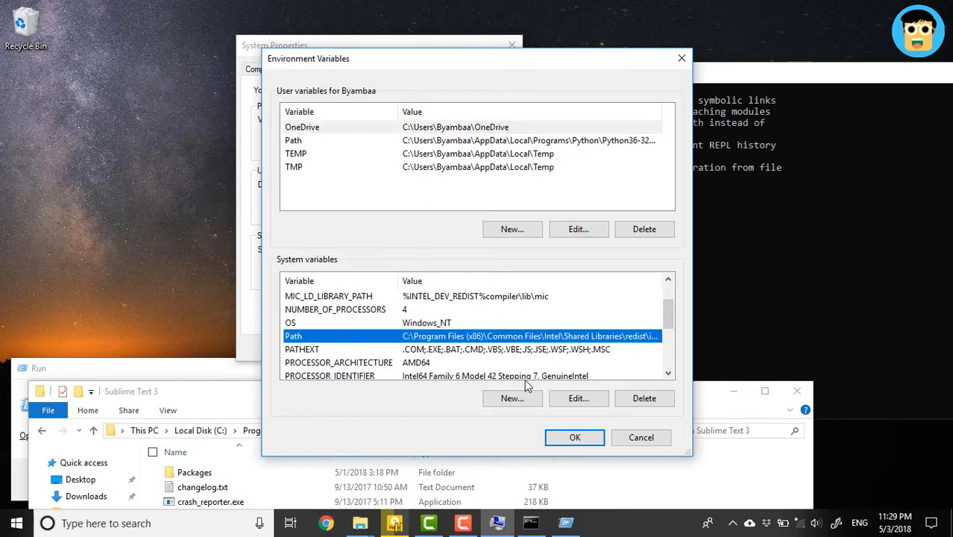
{"action": "left_click", "coordinate": [578, 397]}
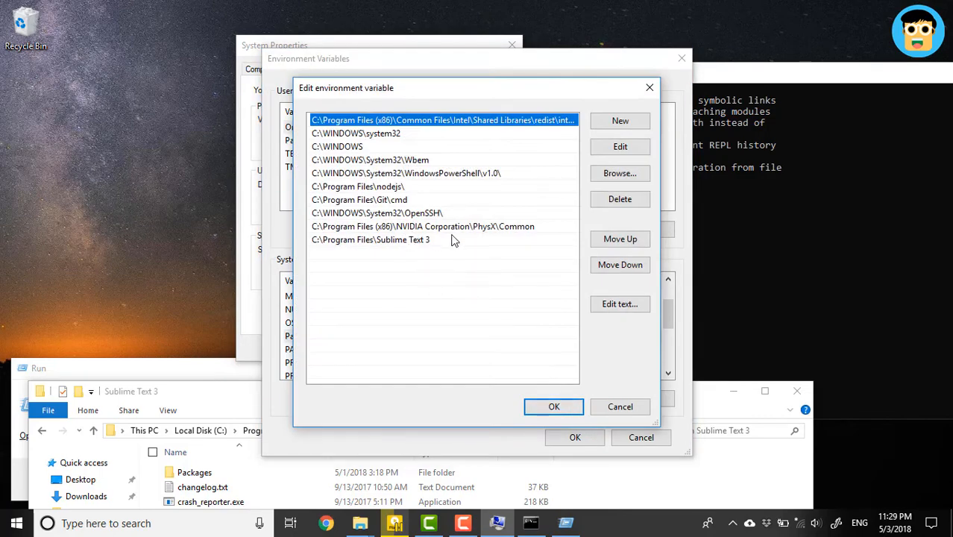
{"action": "left_click", "coordinate": [619, 406]}
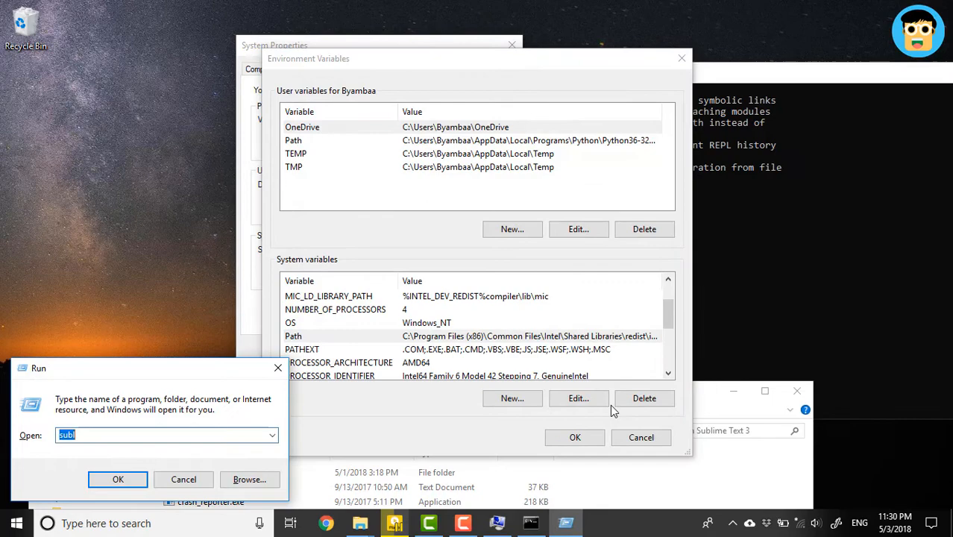
Launch Sublime Text 3 with subl and maximize its matrix_spiral.js window
{"action": "left_click", "coordinate": [118, 479]}
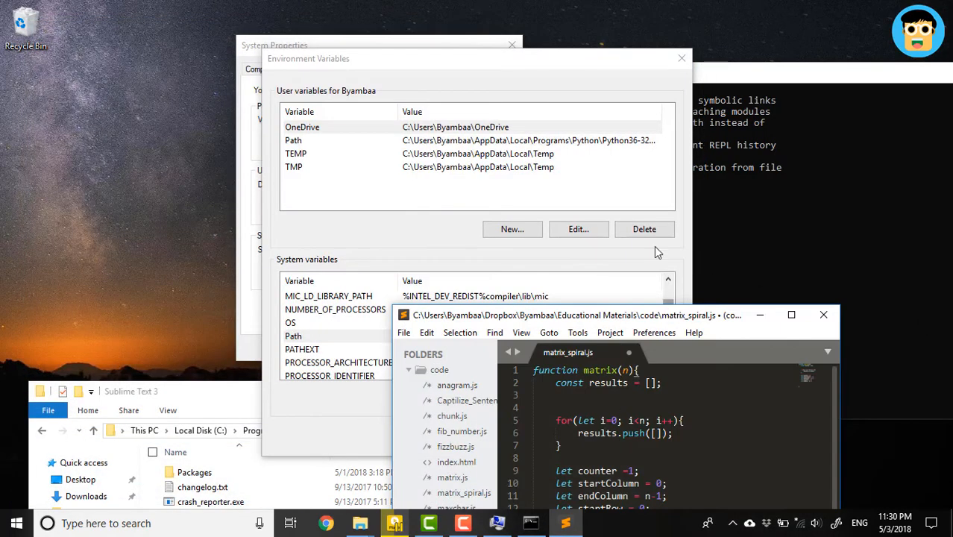
{"action": "left_click", "coordinate": [791, 314]}
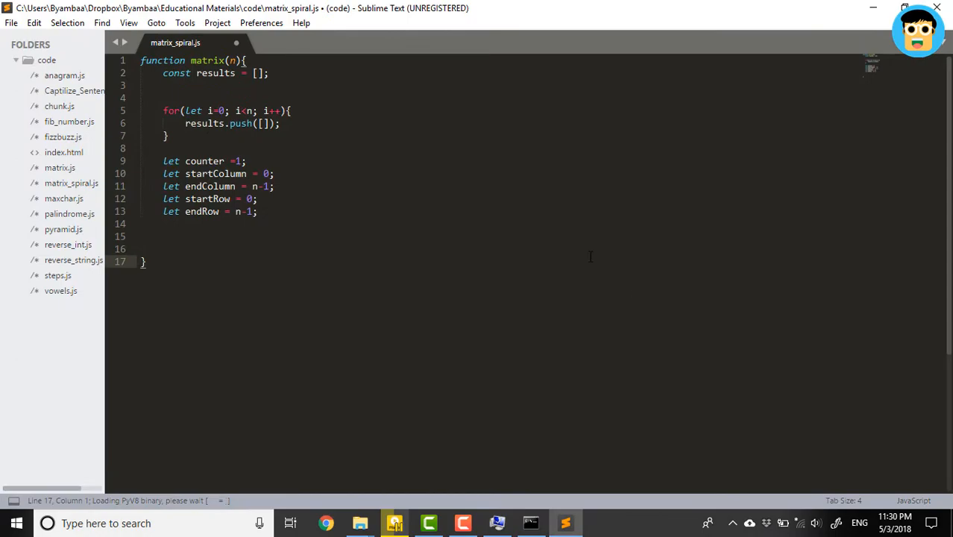